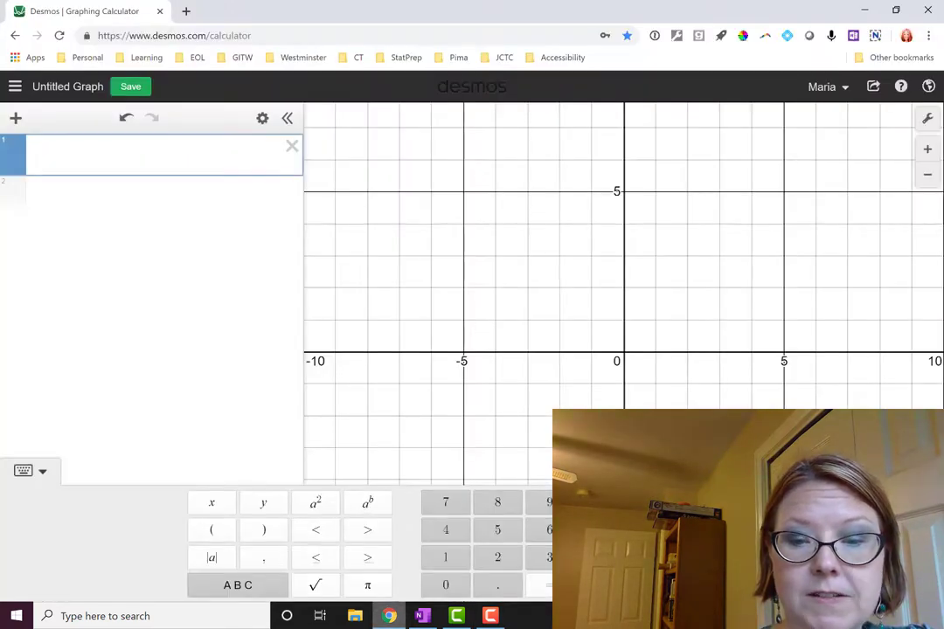
Step: Graph 2x + 3y = 6 and label its y-intercept (0, 2) on the plot
{"action": "type", "text": "2x +"}
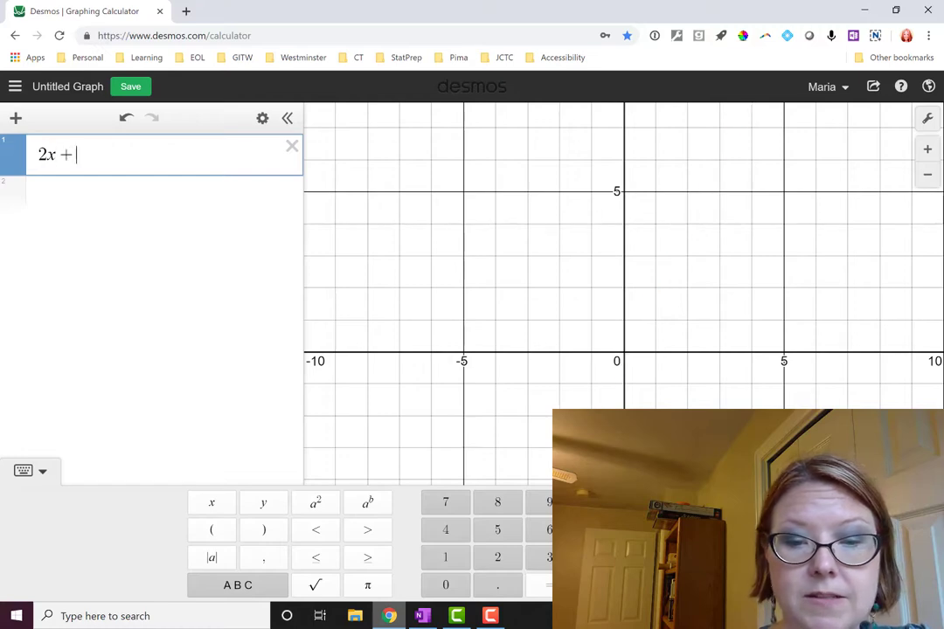
{"action": "type", "text": "3y"}
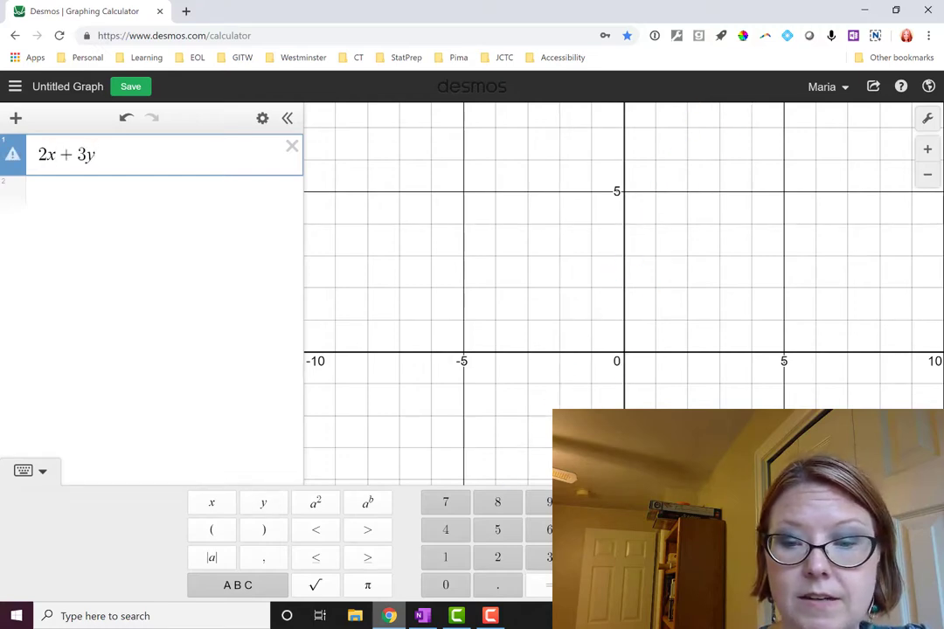
{"action": "type", "text": "= 6"}
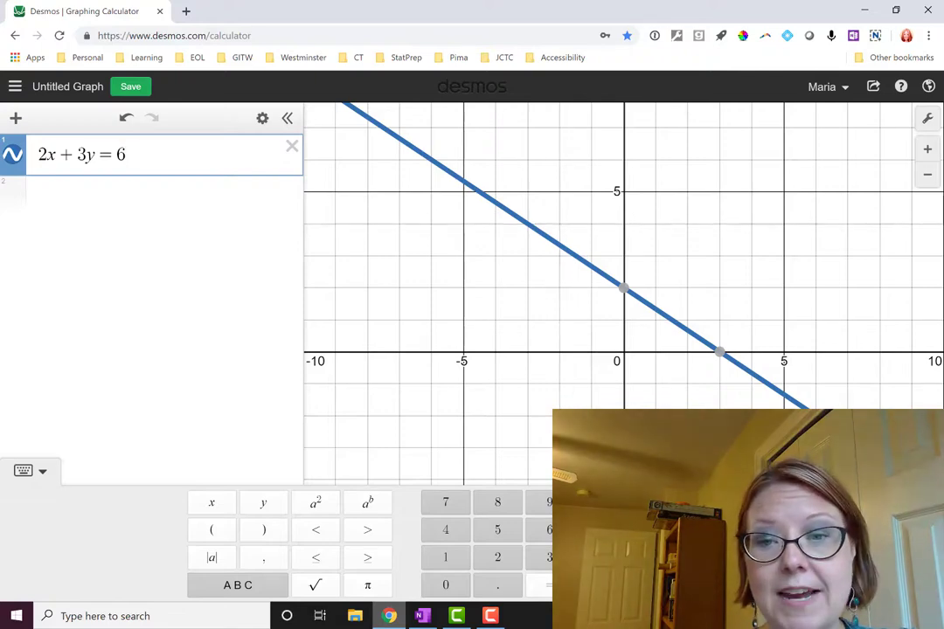
{"action": "left_click", "coordinate": [622, 287]}
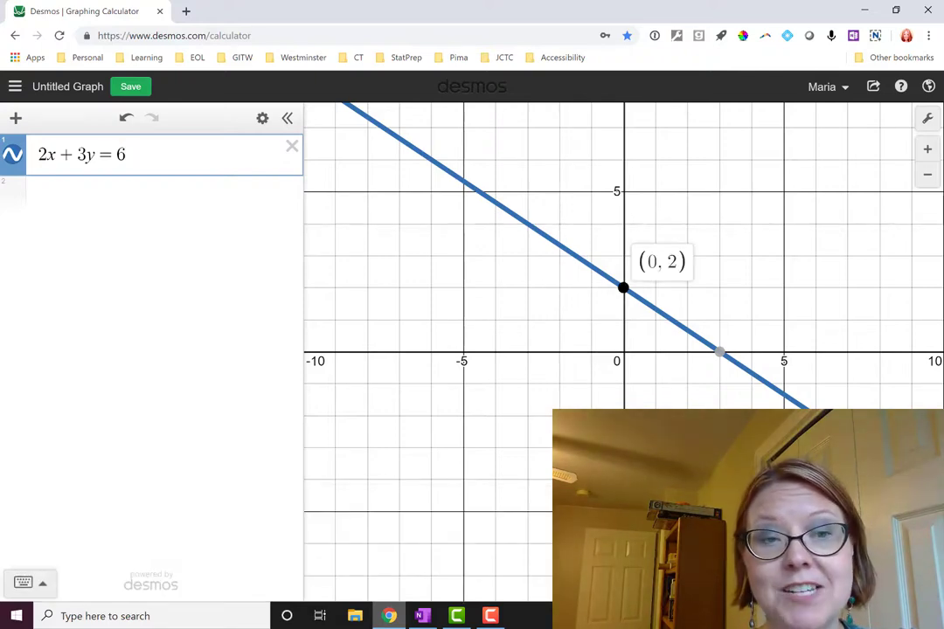
{"action": "left_click", "coordinate": [719, 352]}
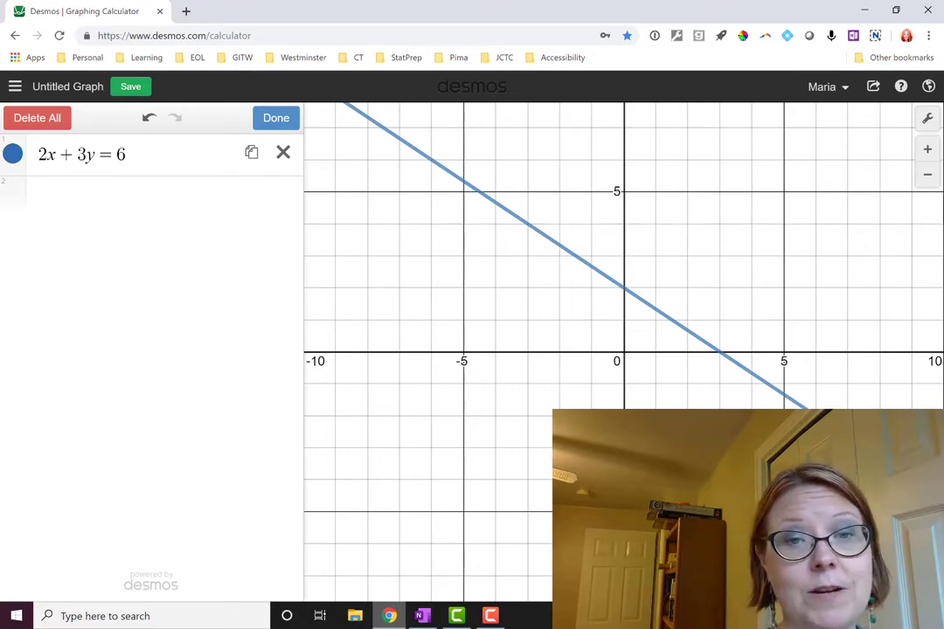
Step: Duplicate the equation and extend the copy to 2x + 3y = 600, zooming out to see it
{"action": "left_click", "coordinate": [251, 152]}
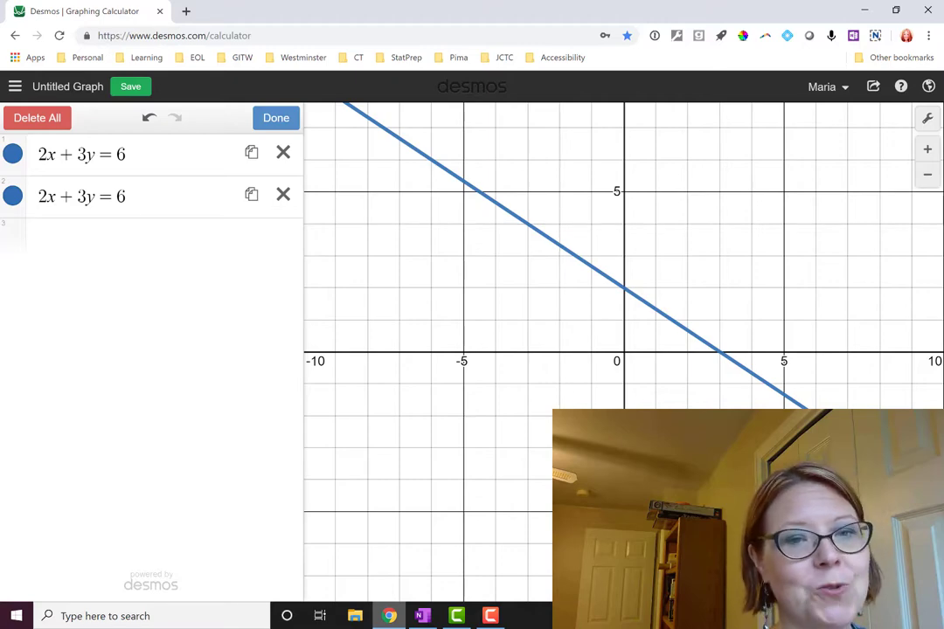
{"action": "left_click", "coordinate": [80, 195]}
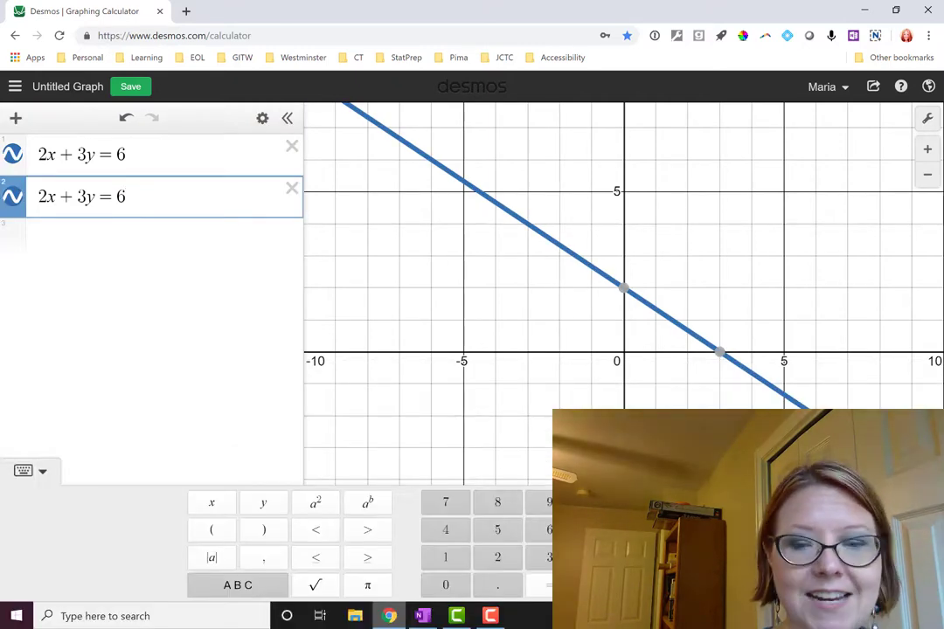
{"action": "type", "text": "00"}
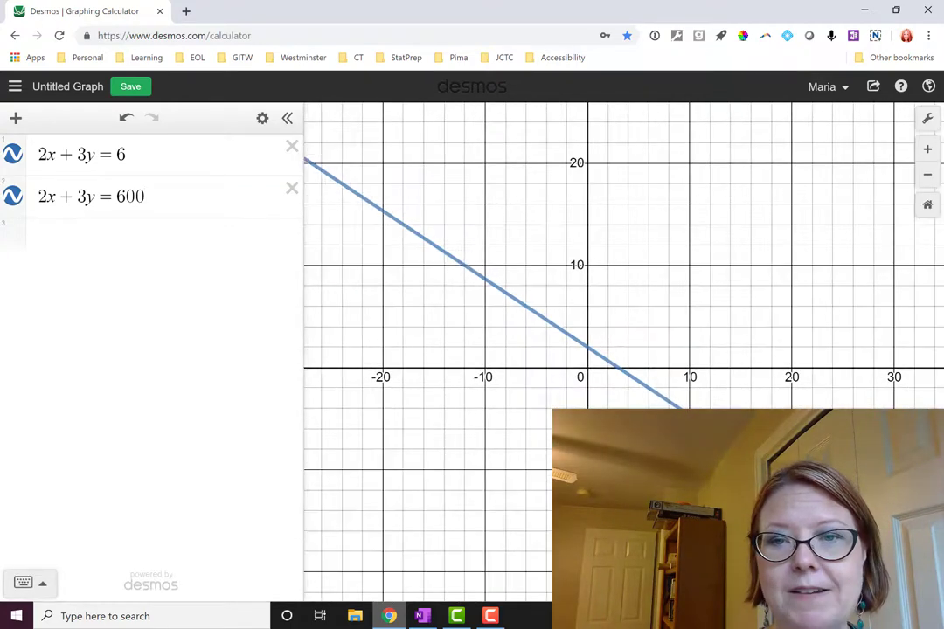
{"action": "scroll", "scroll_direction": "down", "scroll_amount": 3}
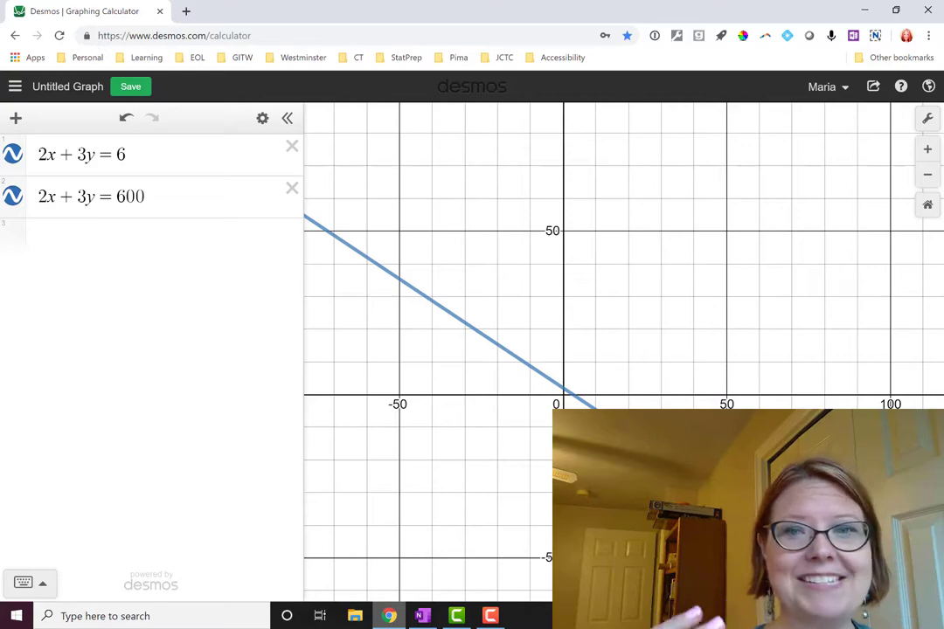
{"action": "left_click", "coordinate": [423, 616]}
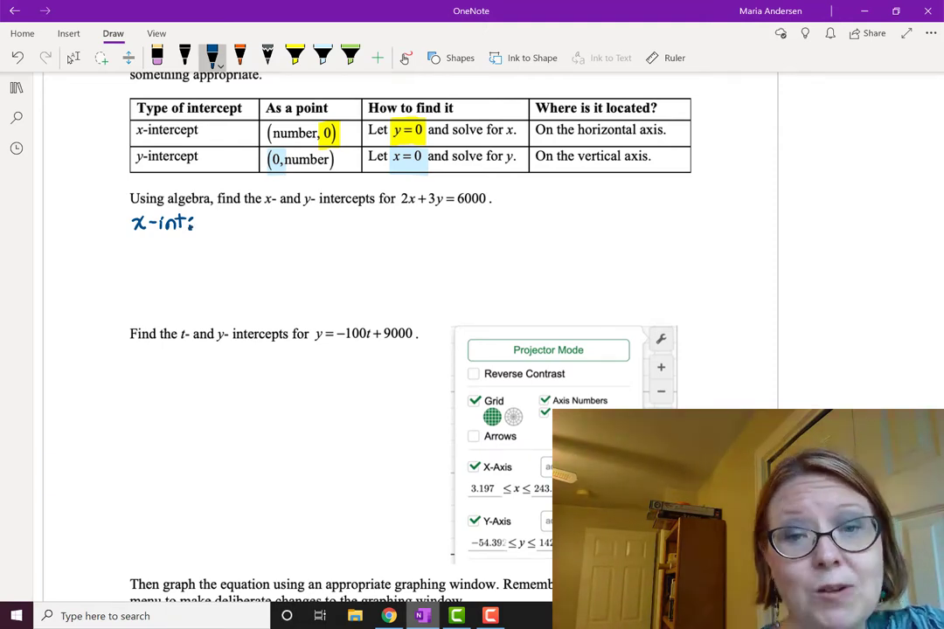
Step: Handwrite 2x + 3(0) = 6000, then 2x = 6000 divided by 2 on both sides
{"action": "type", "text": "2x+3"}
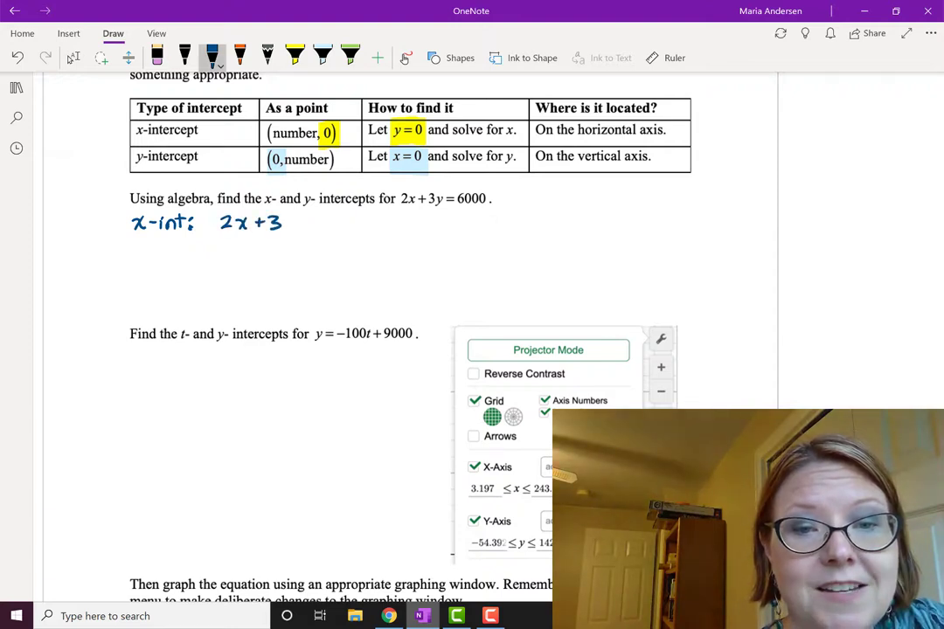
{"action": "type", "text": "(0) = 600"}
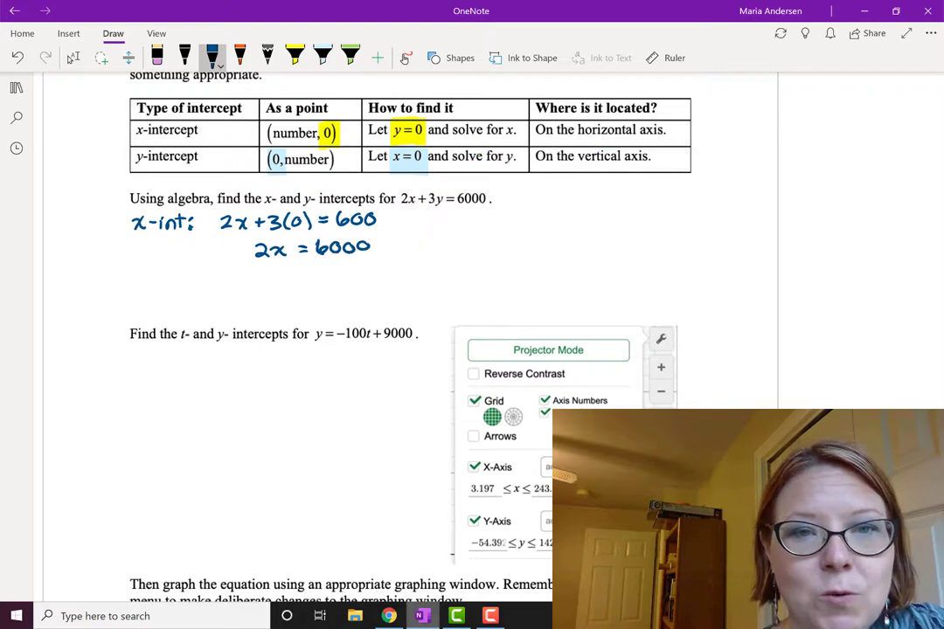
{"action": "left_click_drag", "start_coordinate": [255, 266], "coordinate": [276, 280]}
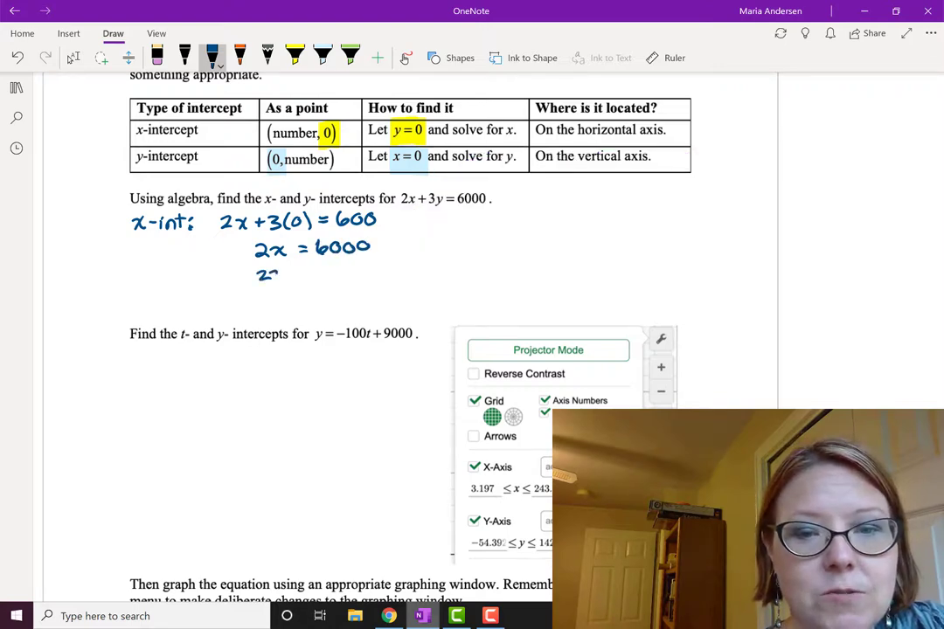
{"action": "left_click_drag", "start_coordinate": [259, 276], "coordinate": [301, 283]}
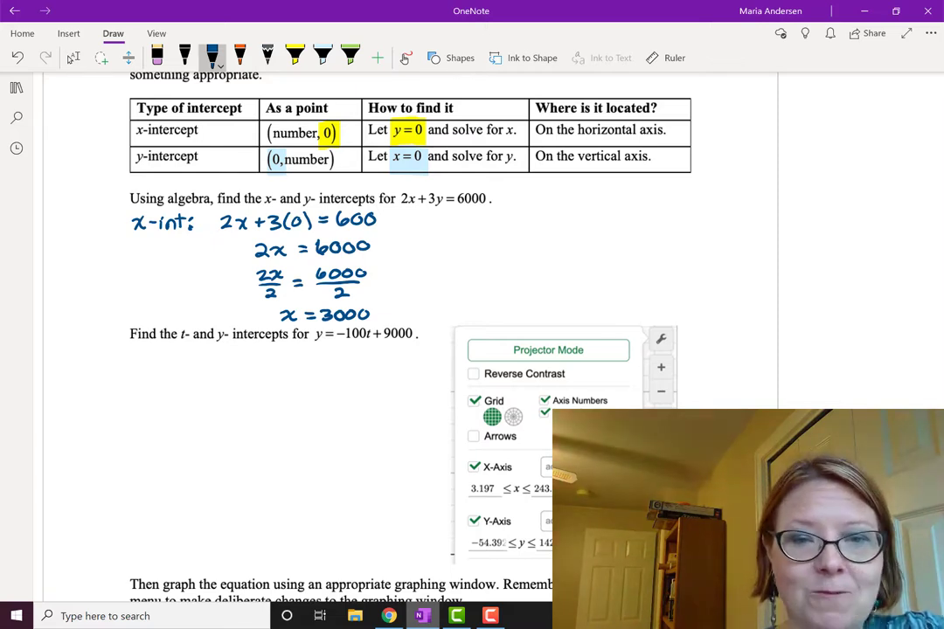
Step: Write the x-intercept as the point (3000, 0)
{"action": "left_click_drag", "start_coordinate": [124, 276], "coordinate": [121, 311]}
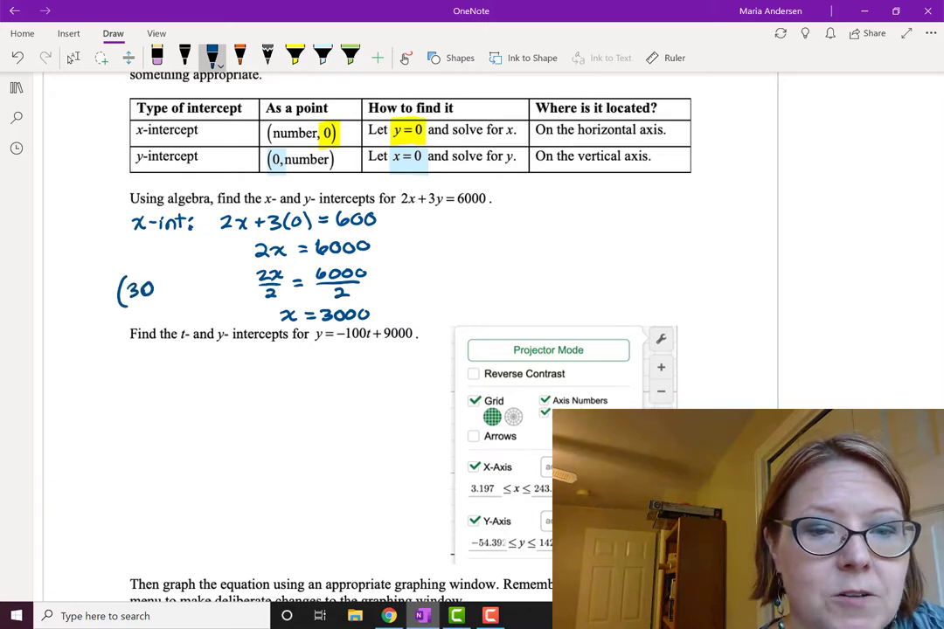
{"action": "type", "text": "3000,0)"}
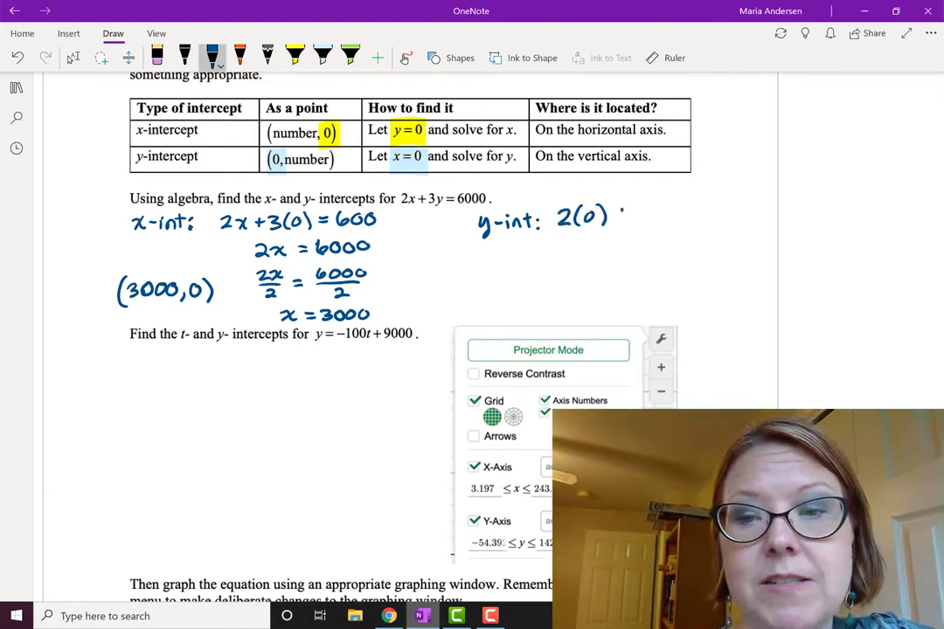
Step: Handwrite y-int: 2(0) + 3y = 6000 through y = 2000 and the point (0, 2000)
{"action": "type", "text": "+3y=6000"}
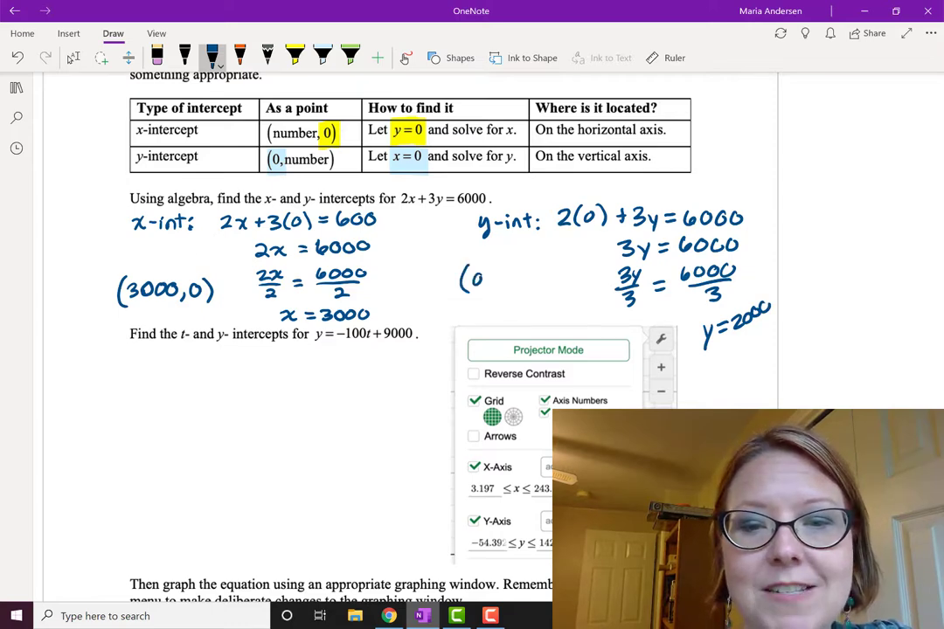
{"action": "type", "text": ",2000)"}
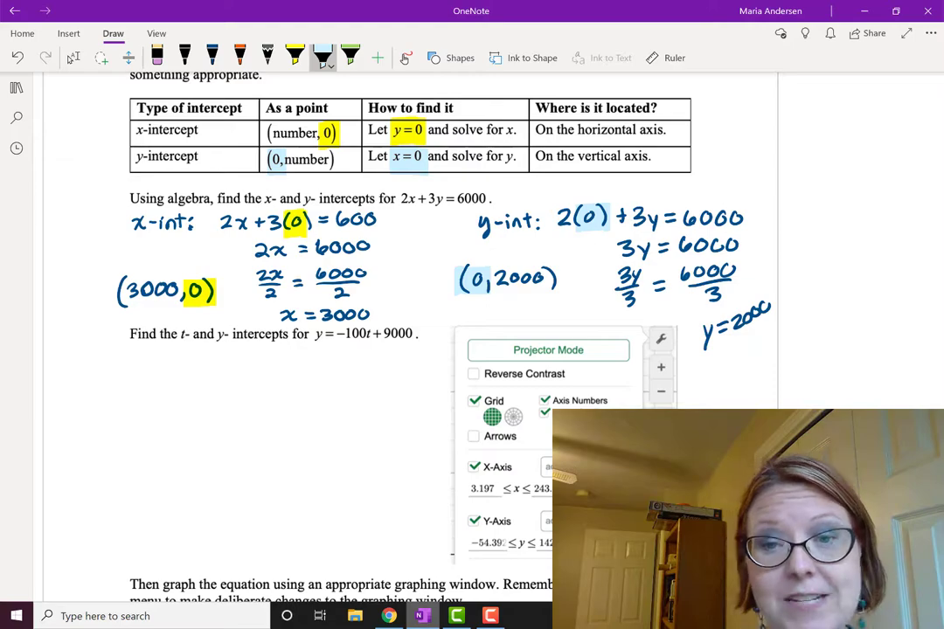
{"action": "left_click", "coordinate": [388, 615]}
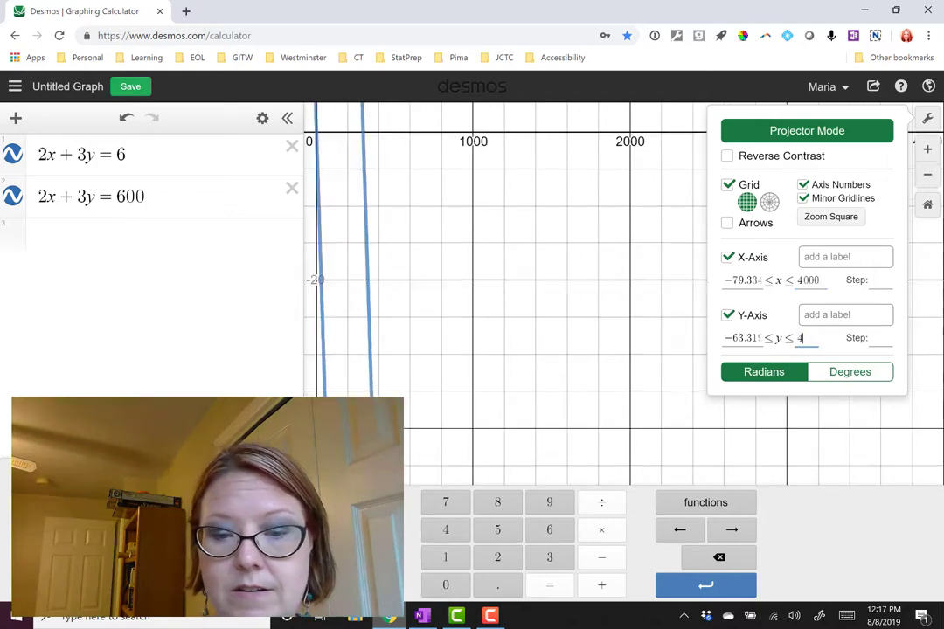
Step: Set the axis upper limits to 4000 and label the x-intercept of 2x + 3y = 600
{"action": "type", "text": "000"}
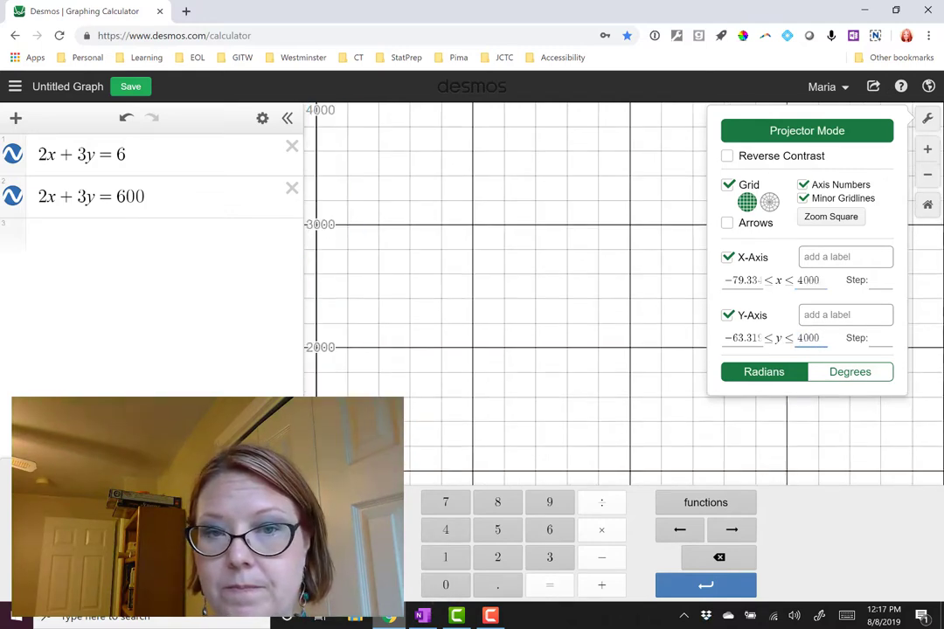
{"action": "left_click", "coordinate": [807, 339]}
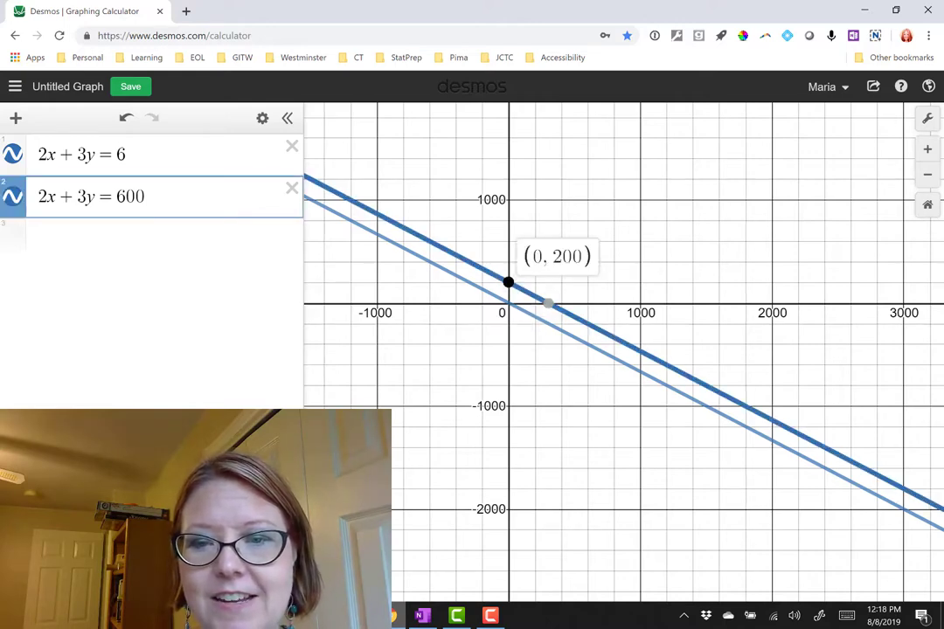
{"action": "left_click", "coordinate": [547, 302]}
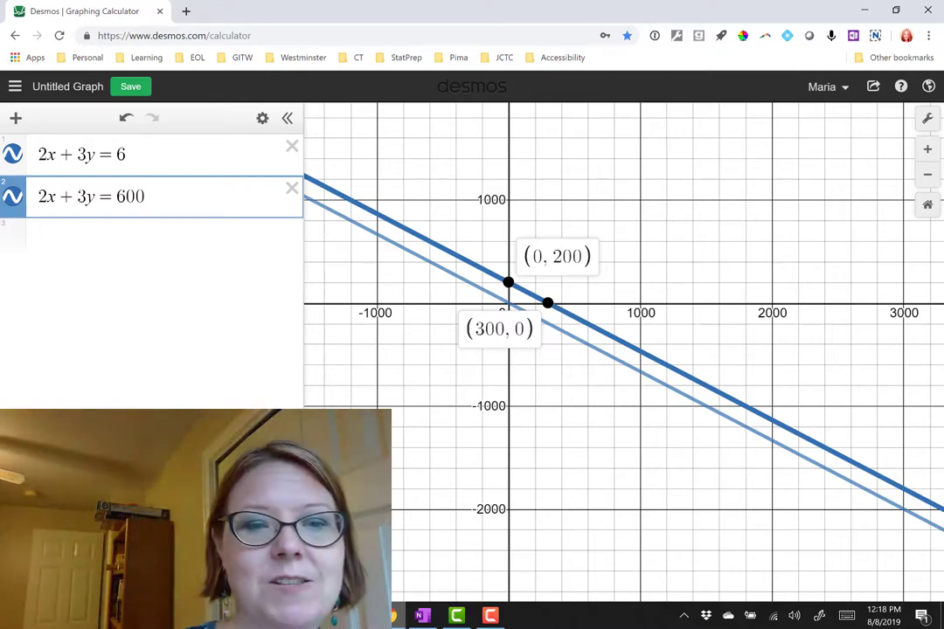
Step: Change the second equation to 2x + 3y = 6000 and label its y-intercept (0, 2000)
{"action": "type", "text": "0"}
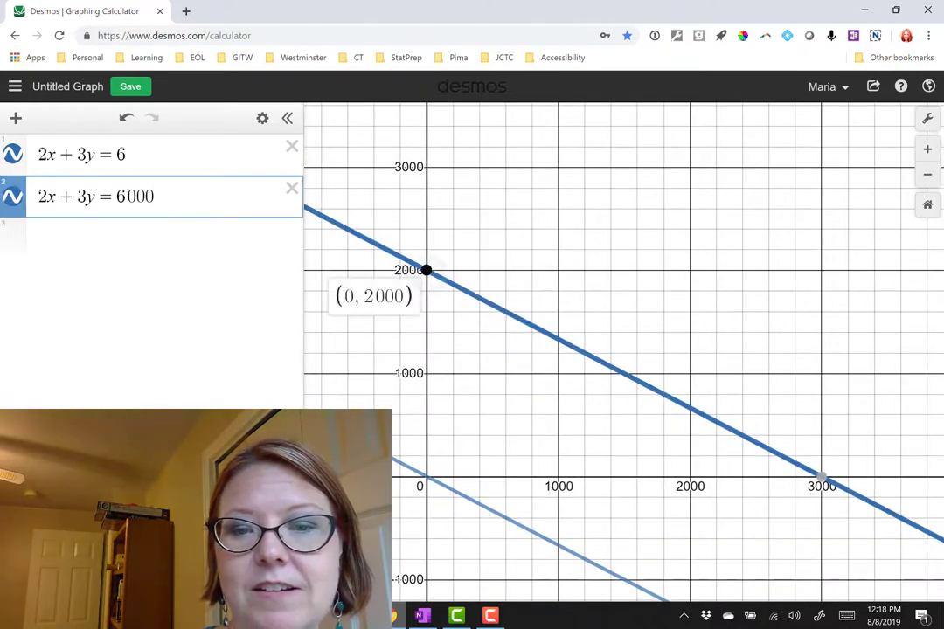
{"action": "left_click", "coordinate": [820, 475]}
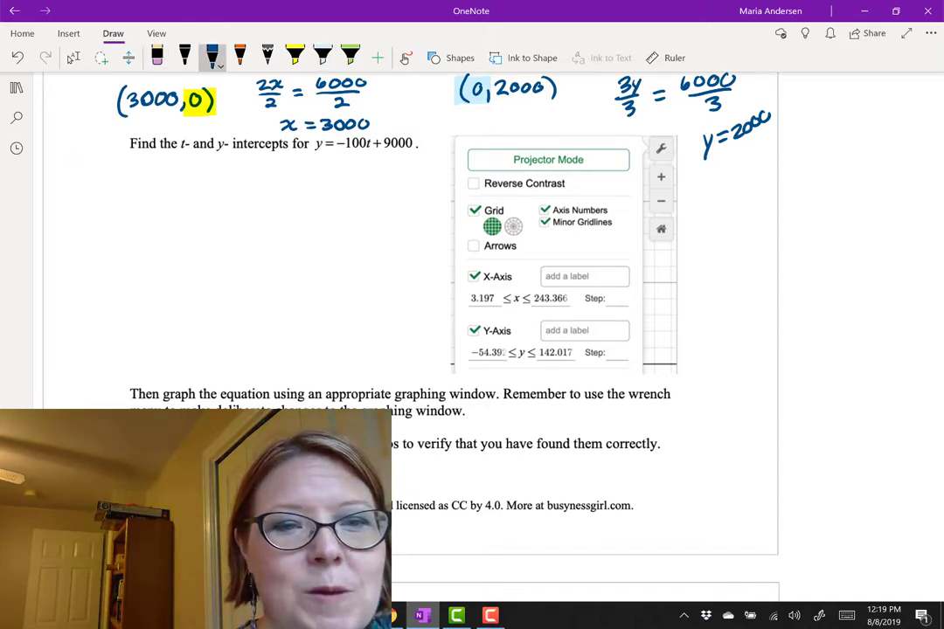
Step: Handwrite (t, y), 't-int: 0 = -100t + 9000' and begin 'y-int: y = -100(0)'
{"action": "left_click_drag", "start_coordinate": [131, 175], "coordinate": [174, 179]}
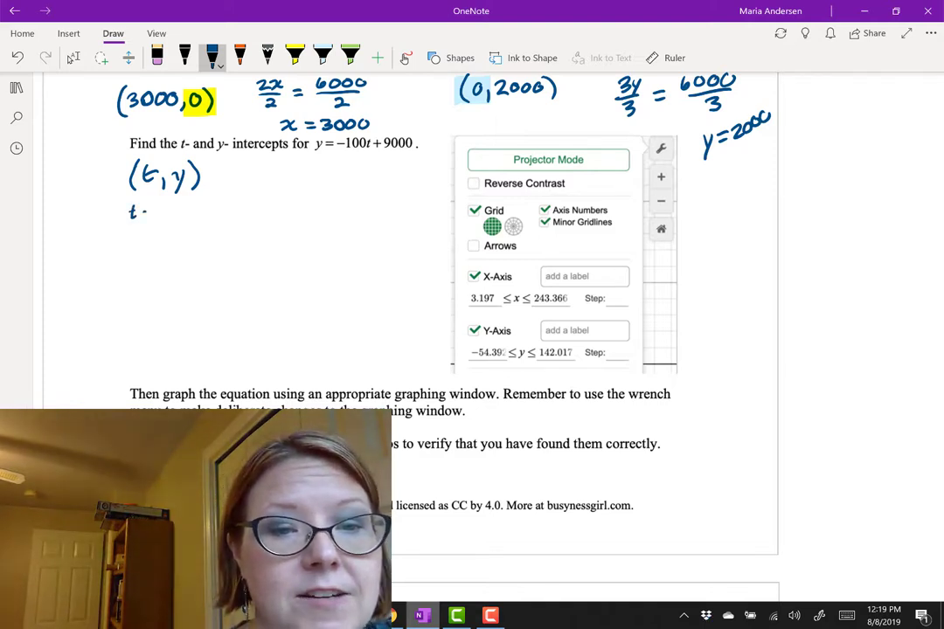
{"action": "type", "text": "int : 0=-100t+900"}
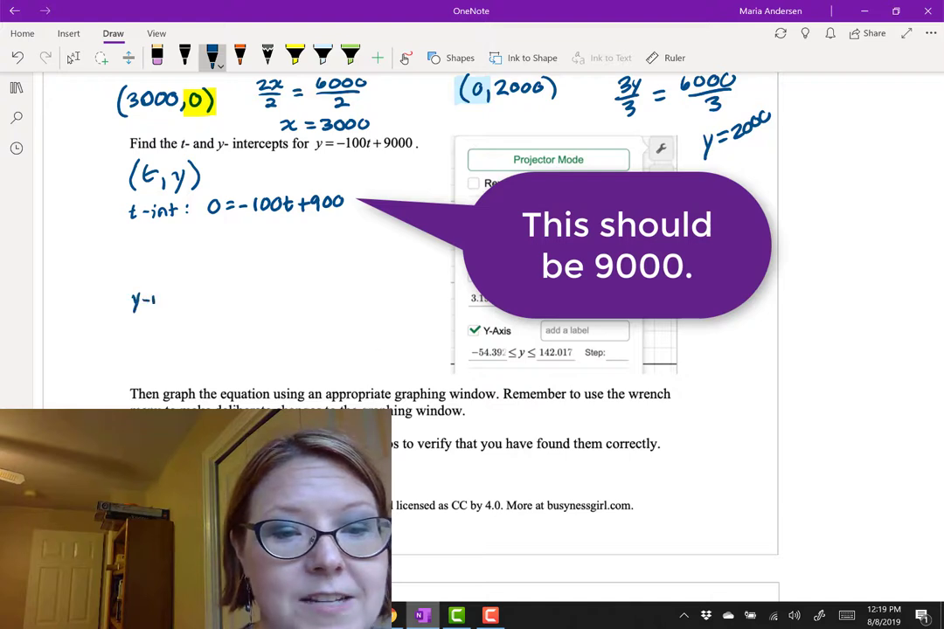
{"action": "left_click_drag", "start_coordinate": [157, 297], "coordinate": [189, 297]}
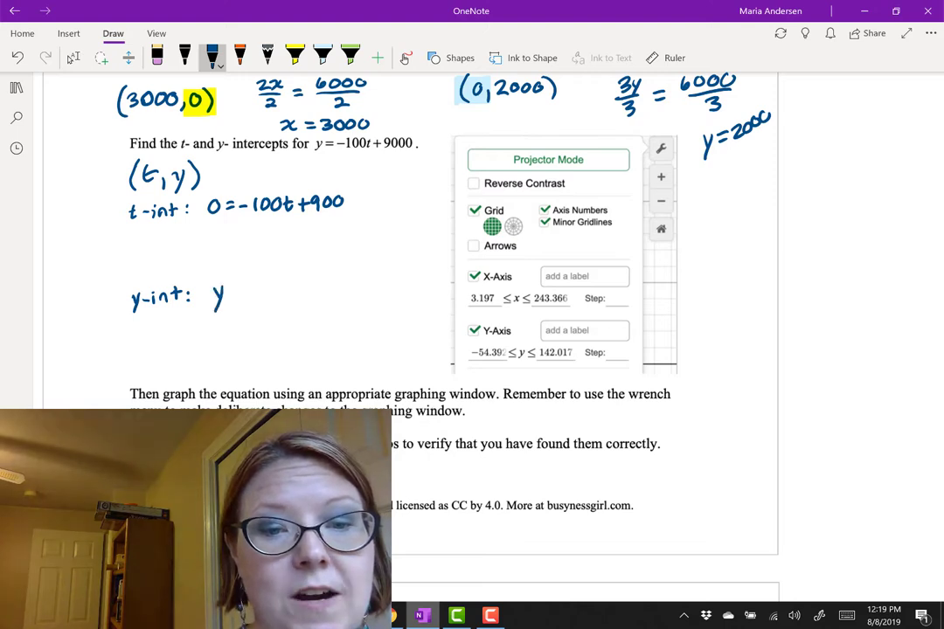
{"action": "type", "text": "=-100(0)+9000"}
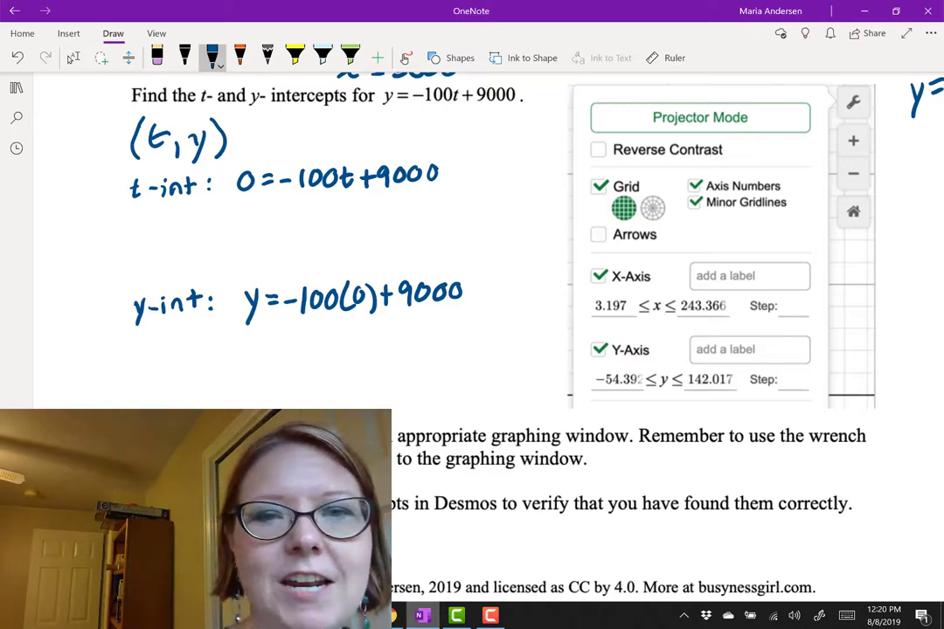
Step: Highlight -100t in yellow and handwrite 100t = 9000, t = 90 and (90, 0)
{"action": "left_click", "coordinate": [295, 58]}
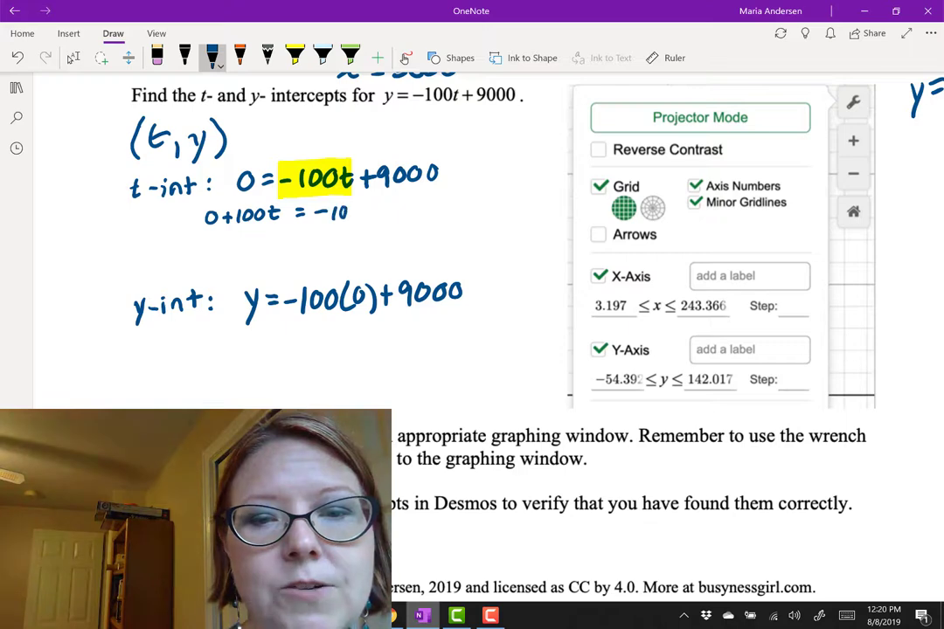
{"action": "left_click_drag", "start_coordinate": [350, 213], "coordinate": [405, 210]}
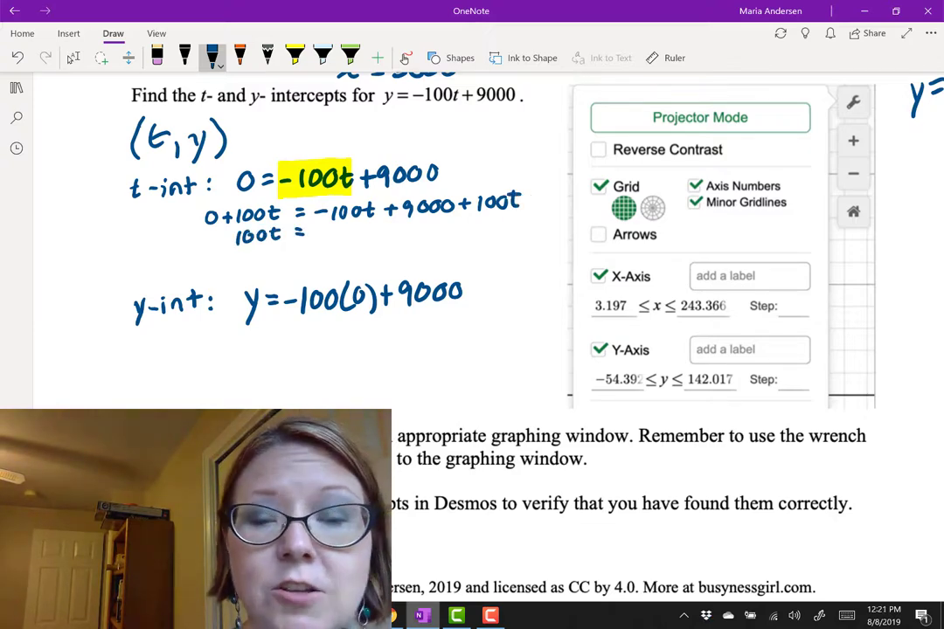
{"action": "left_click", "coordinate": [324, 231]}
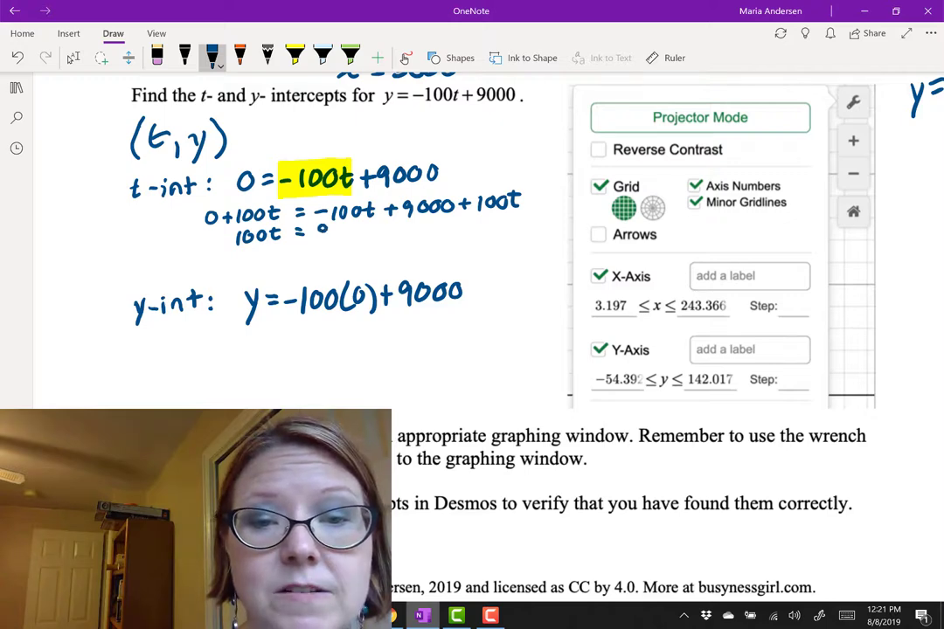
{"action": "type", "text": "9000"}
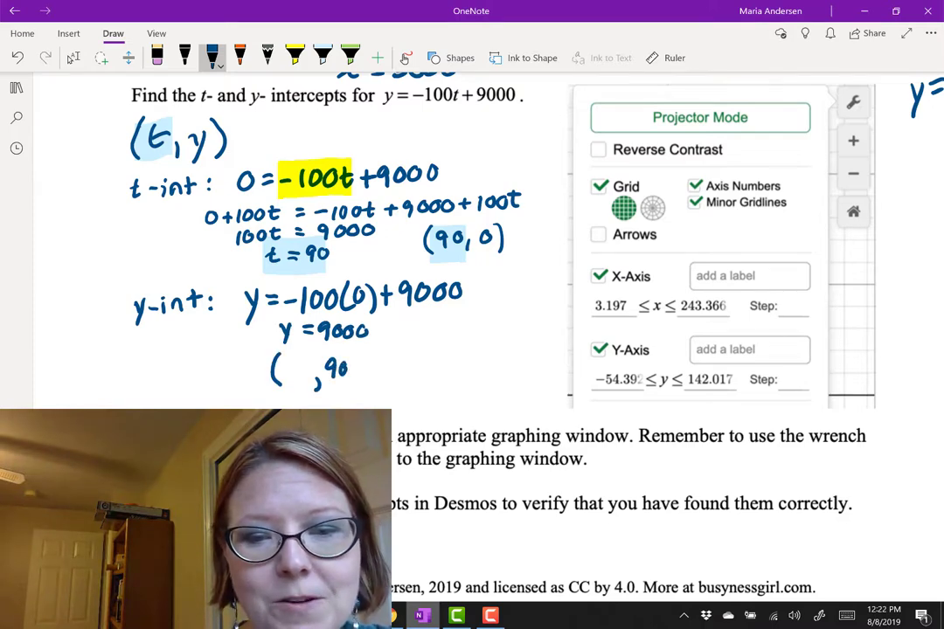
Step: Write y = 9000 and the y-intercept point (0, 9000)
{"action": "left_click_drag", "start_coordinate": [348, 367], "coordinate": [381, 368]}
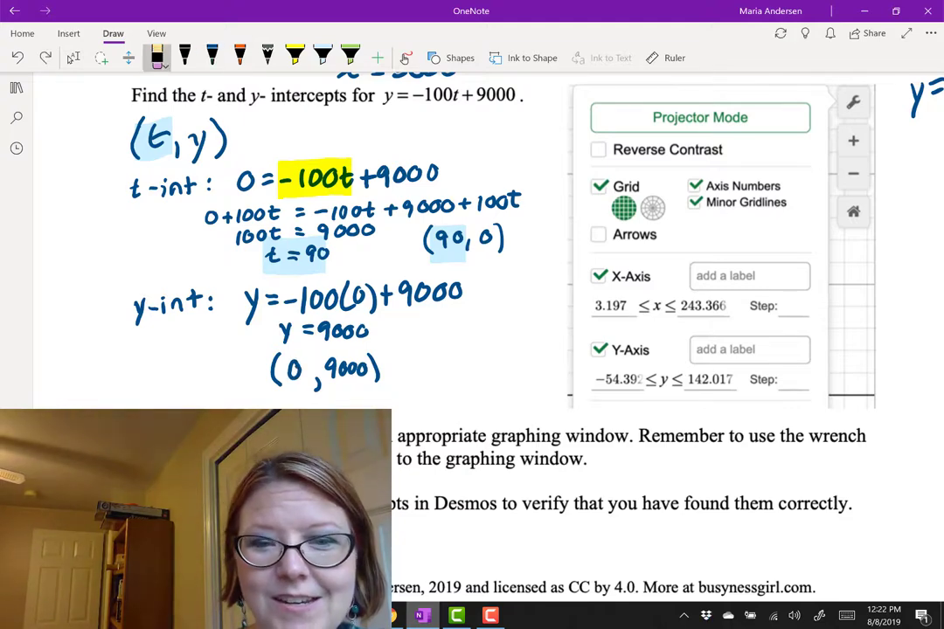
{"action": "left_click", "coordinate": [350, 56]}
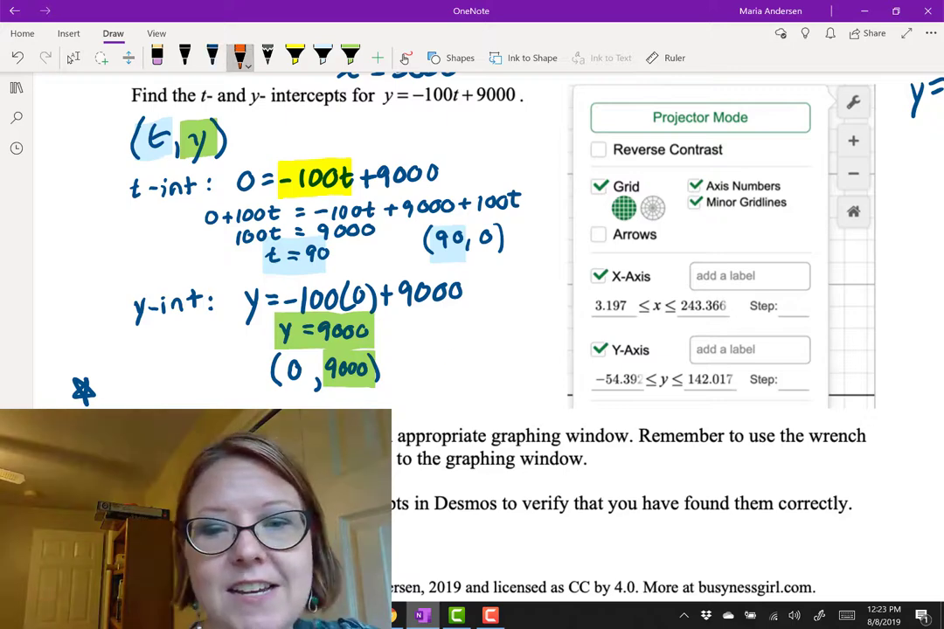
Step: Write the mistaken point (90, 9000) in orange and cross it out
{"action": "left_click_drag", "start_coordinate": [440, 371], "coordinate": [510, 371]}
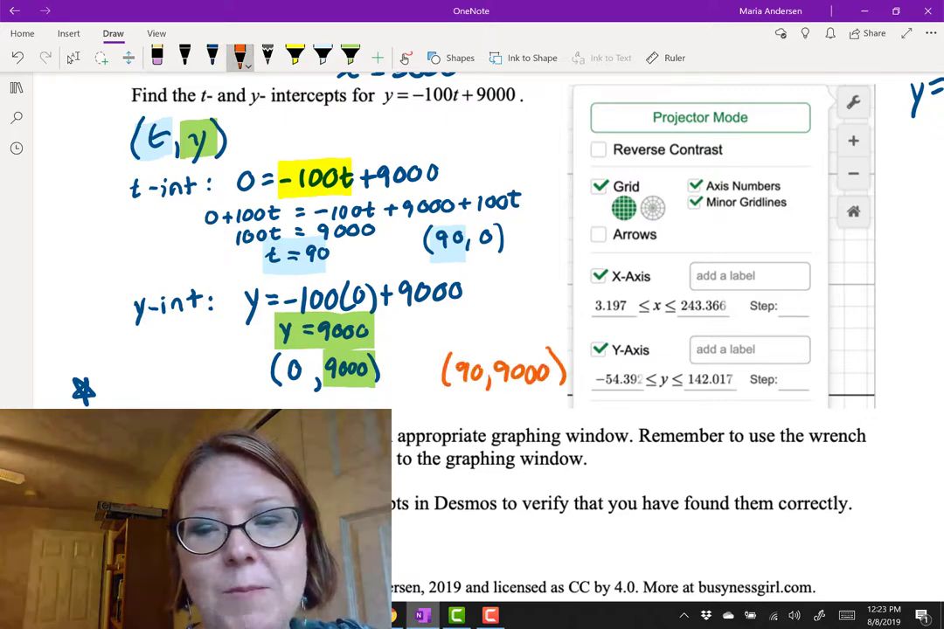
{"action": "left_click_drag", "start_coordinate": [446, 361], "coordinate": [563, 385]}
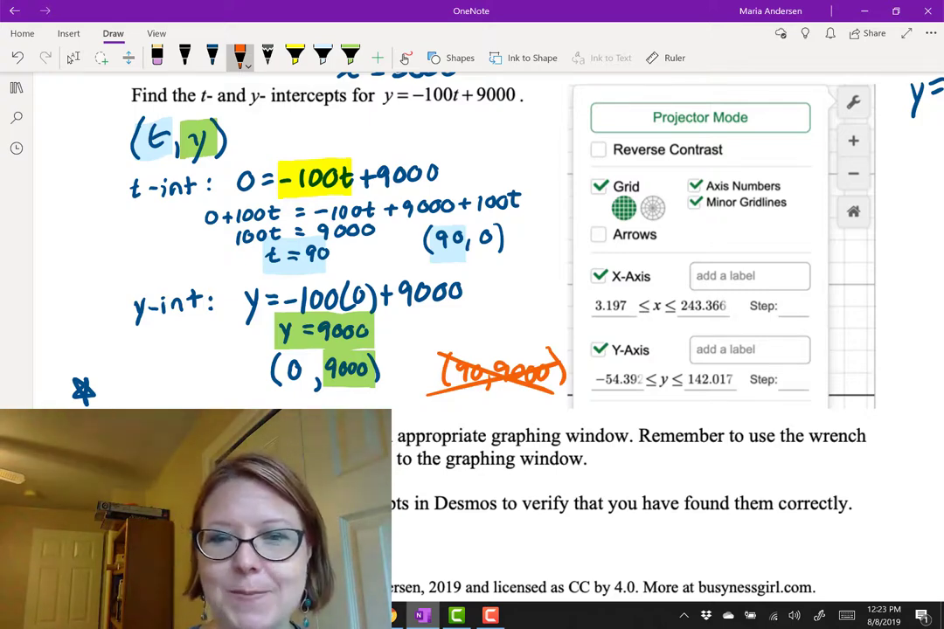
{"action": "left_click_drag", "start_coordinate": [410, 236], "coordinate": [534, 236]}
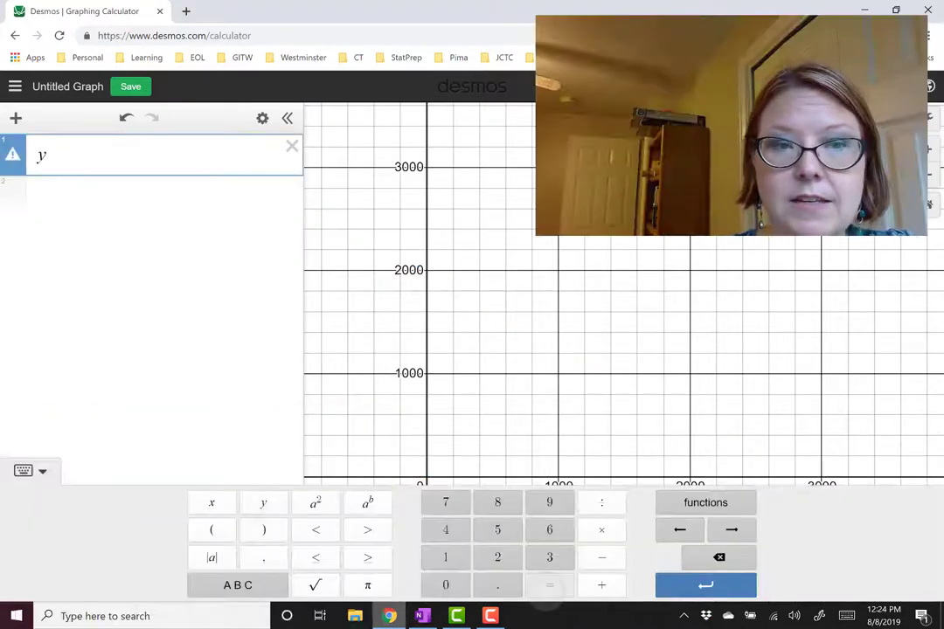
Step: Enter the equation y = -100t + 9000 in the expression list
{"action": "type", "text": "= -"}
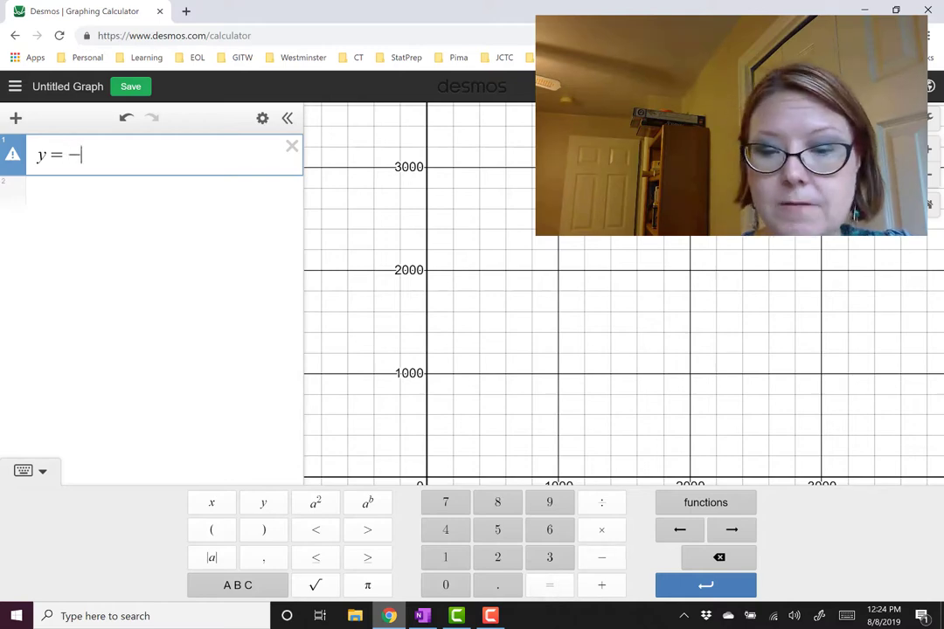
{"action": "type", "text": "100"}
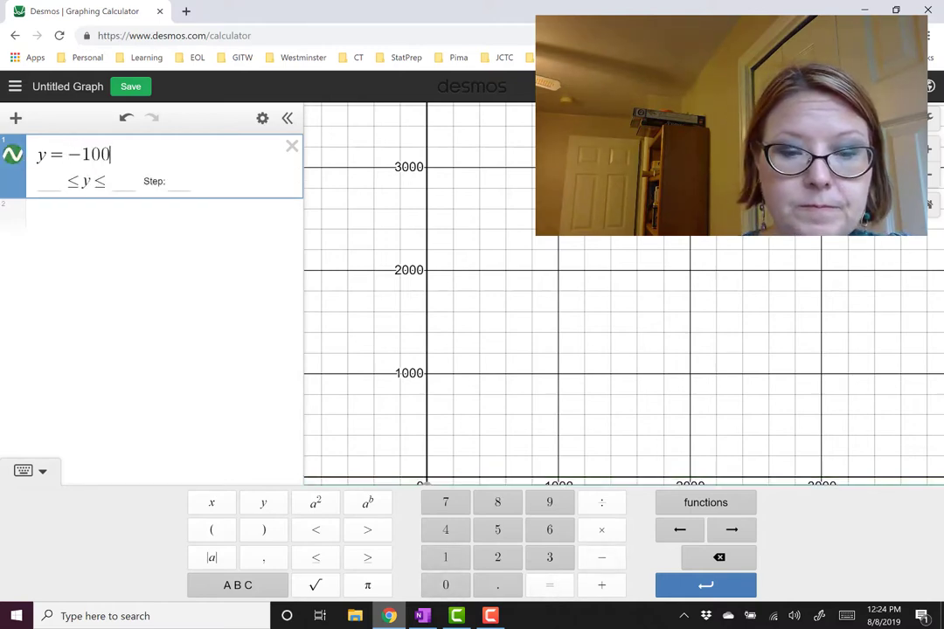
{"action": "type", "text": "t"}
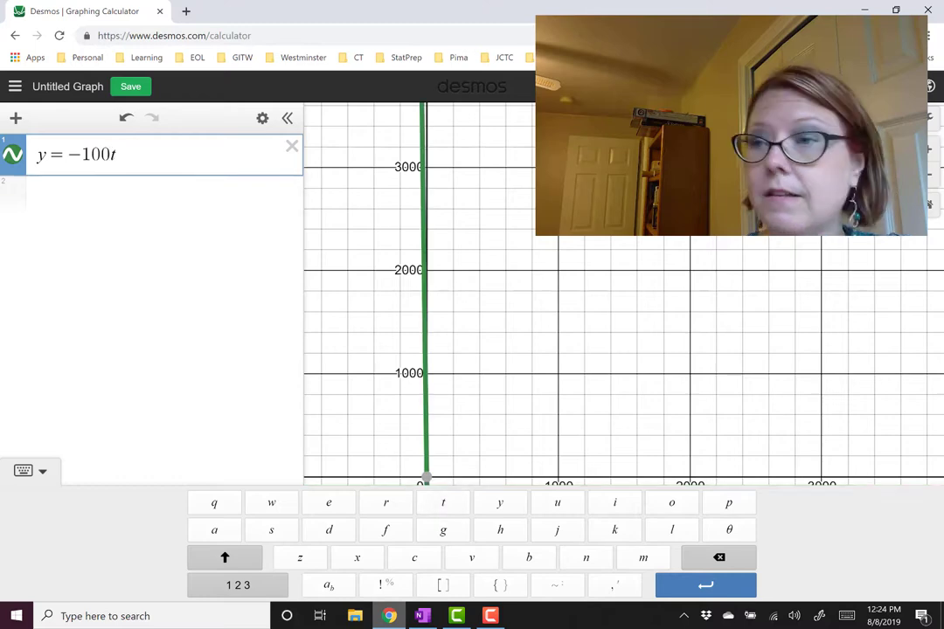
{"action": "left_click", "coordinate": [237, 585]}
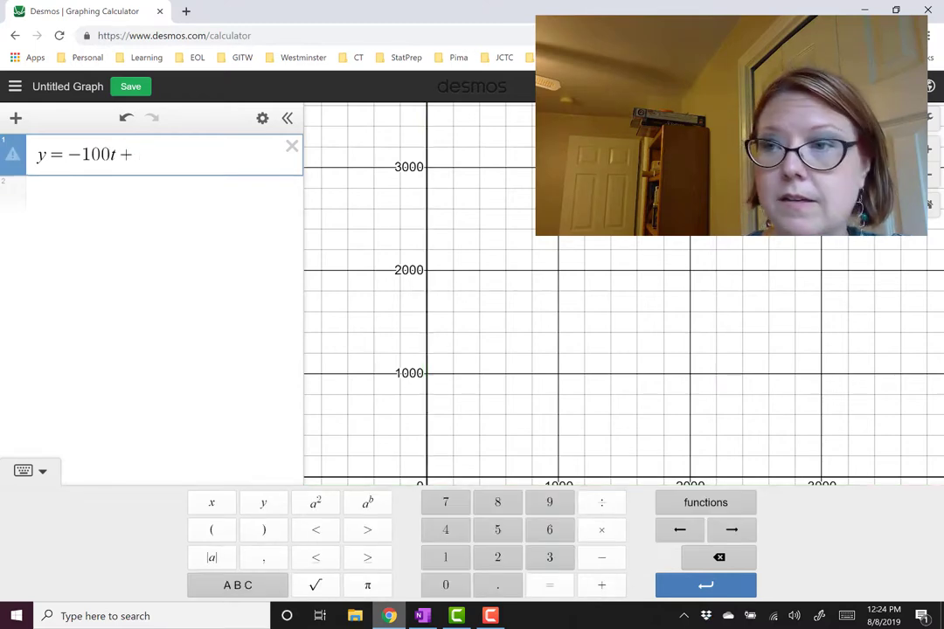
{"action": "type", "text": "9000"}
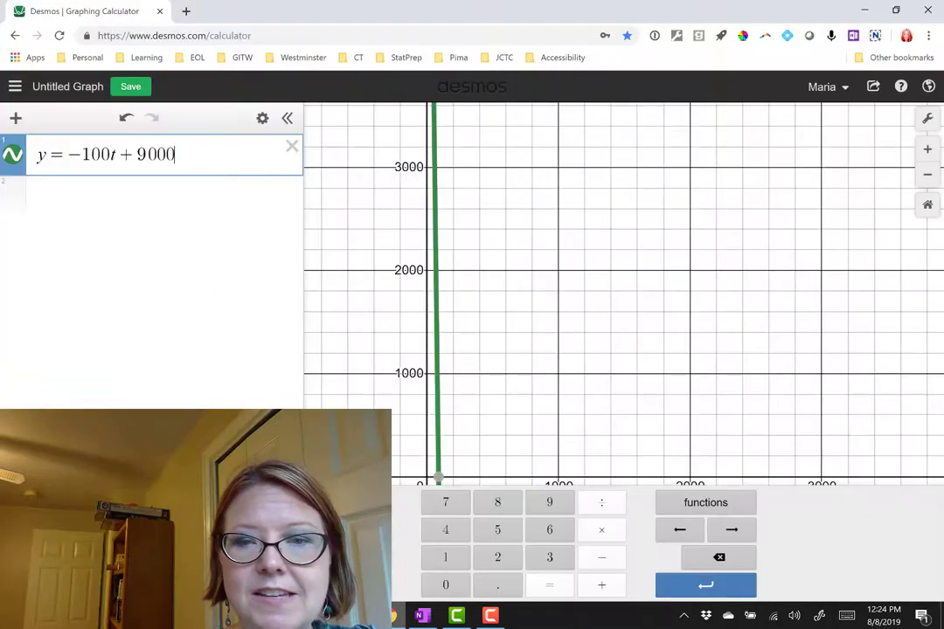
{"action": "left_click", "coordinate": [262, 118]}
{"action": "type", "text": "1"}
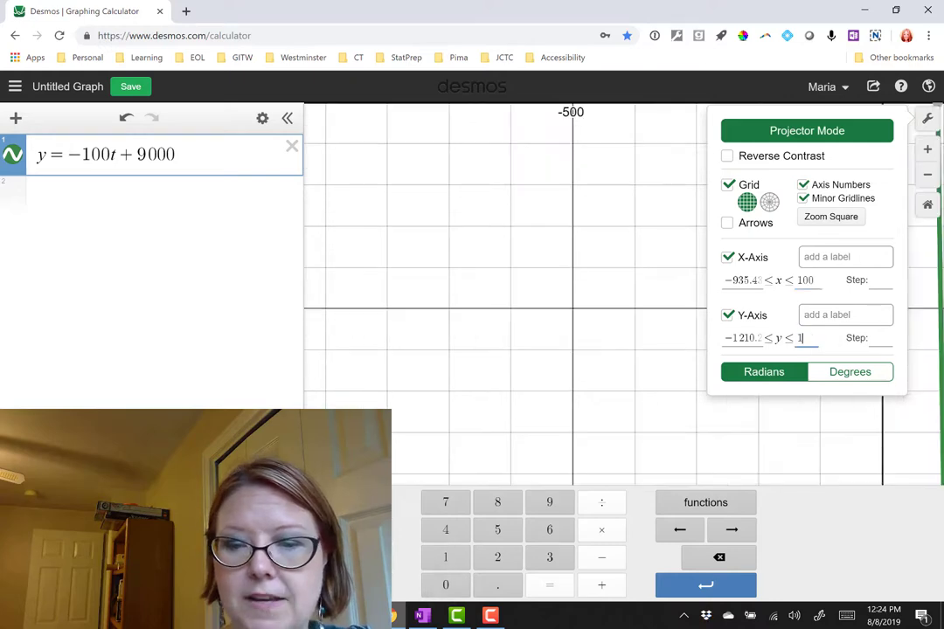
Step: Widen the axis bounds so the line fits and label the y-intercept (0, 9000)
{"action": "type", "text": "0000"}
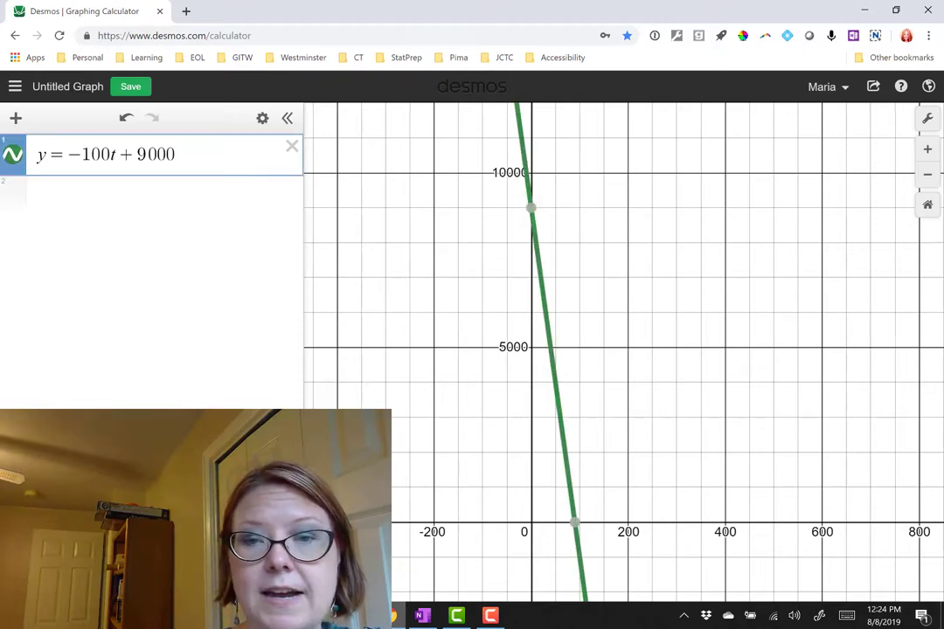
{"action": "left_click", "coordinate": [531, 208]}
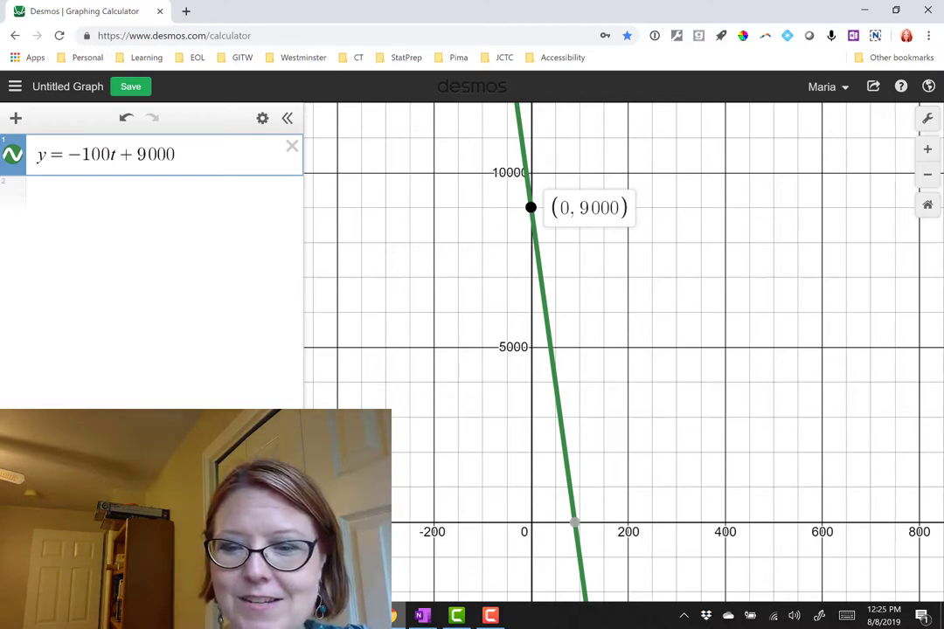
Step: Return to the OneNote notes and scroll back up to the worked algebra
{"action": "left_click", "coordinate": [573, 523]}
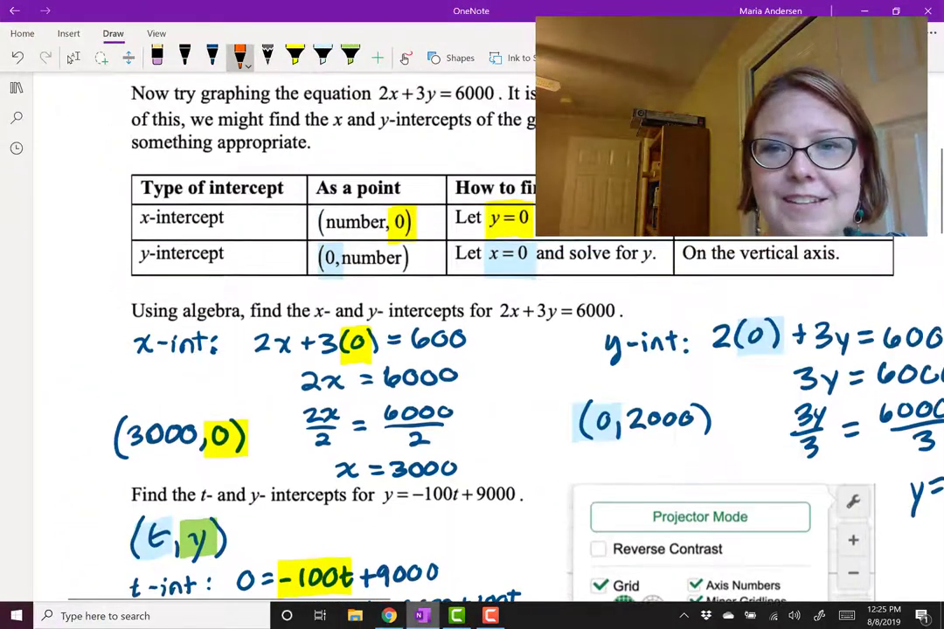
{"action": "scroll", "scroll_direction": "up", "scroll_amount": 3}
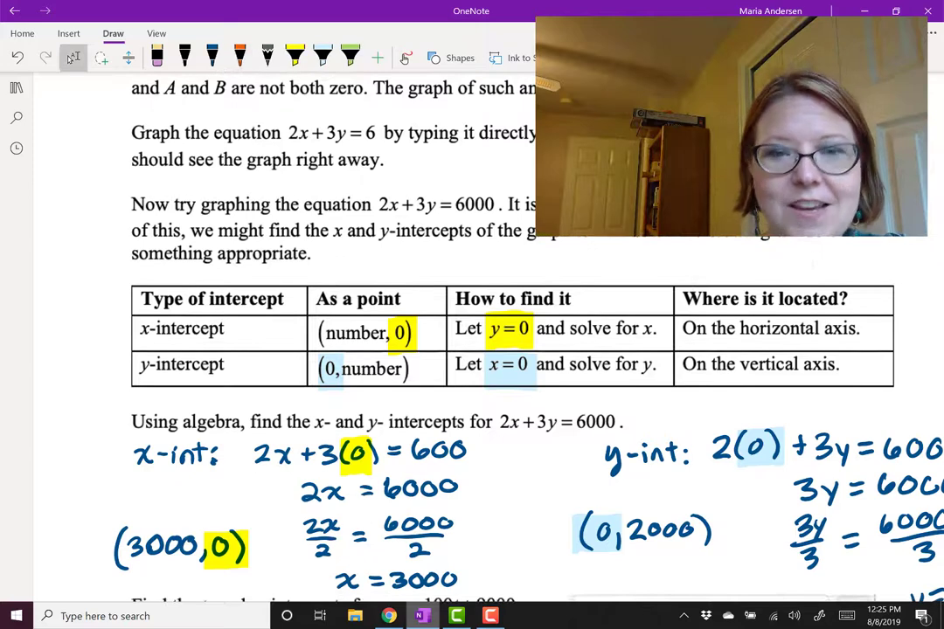